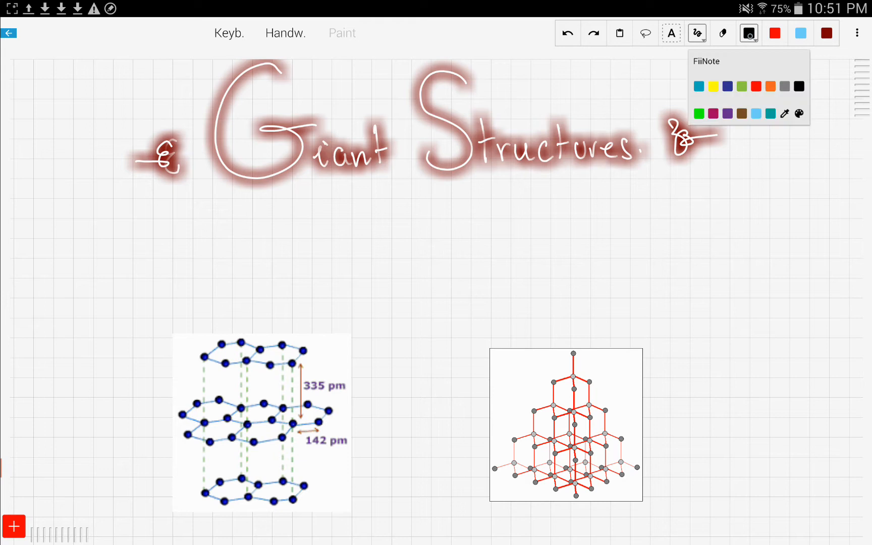
# Label the pictures 'Graphite' and 'Diamond' in black and mark bonds on the graphite diagram
pyautogui.click(800, 86)
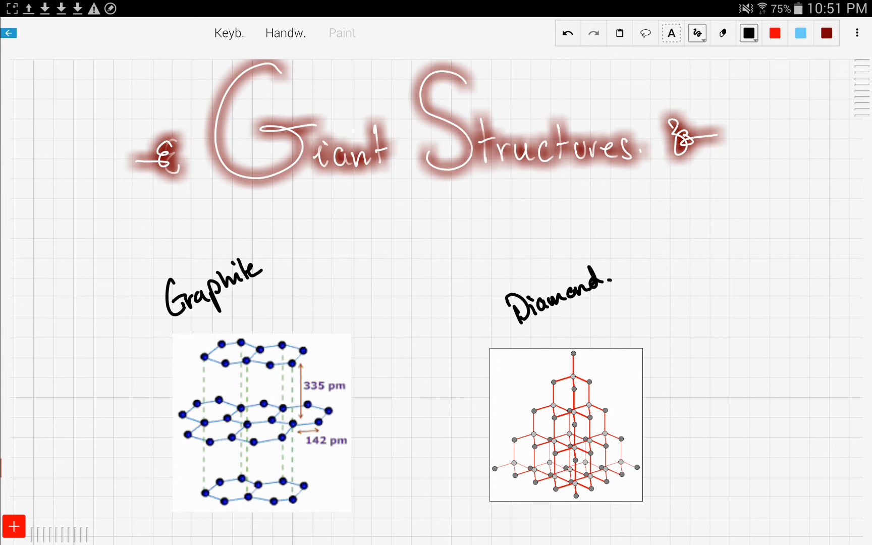
pyautogui.scroll(-3)
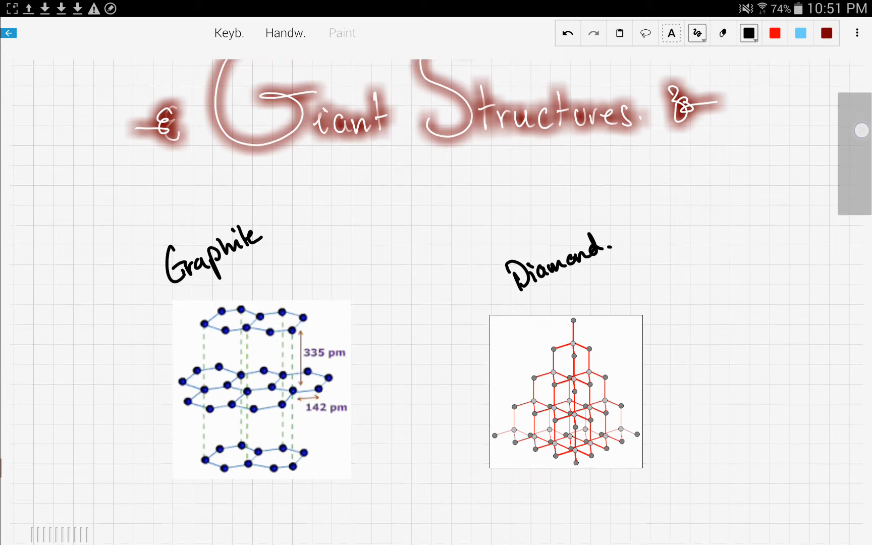
pyautogui.scroll(-3)
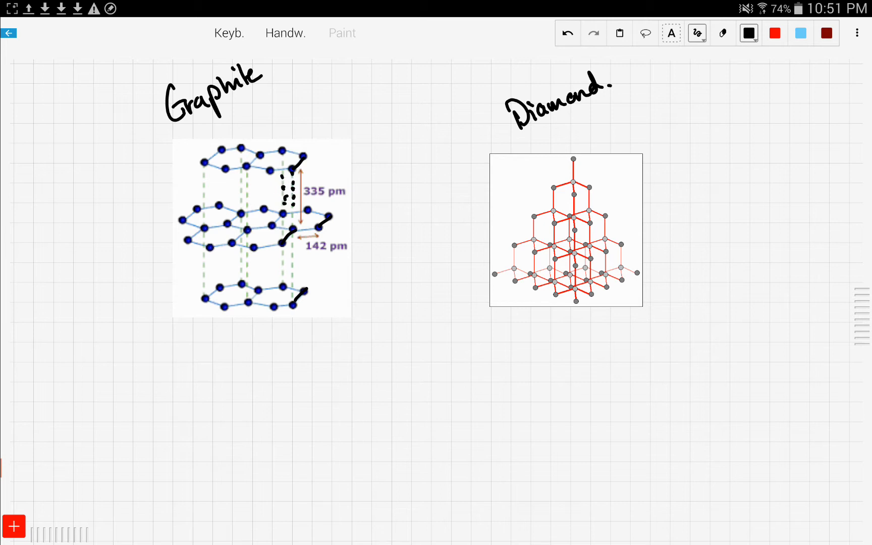
# Dot the gaps between graphite layers and write 'Layered structure + weak forces btwn layers'
pyautogui.moveTo(239, 173); pyautogui.dragTo(241, 206)
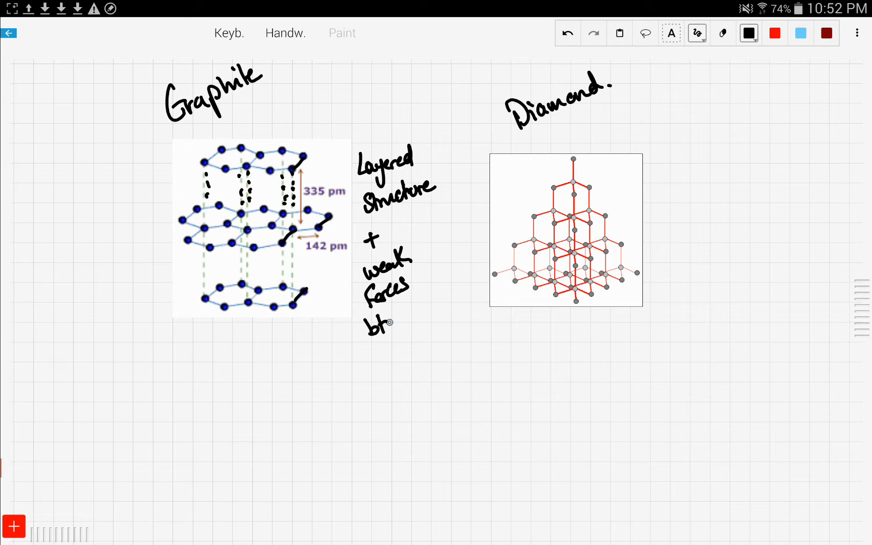
pyautogui.write('twn')
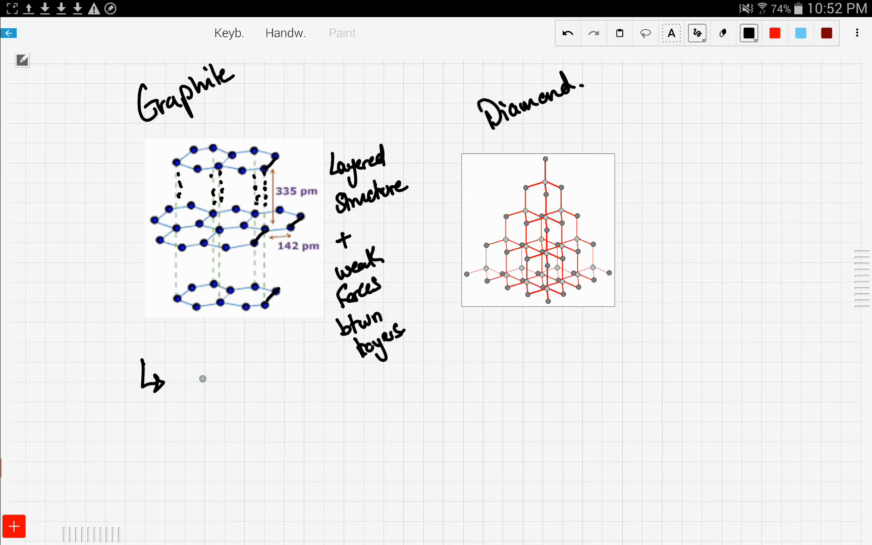
# Write '↳ Carbon.' and start the dotted central C of graphite's bonding sketch
pyautogui.write('Carbon.')
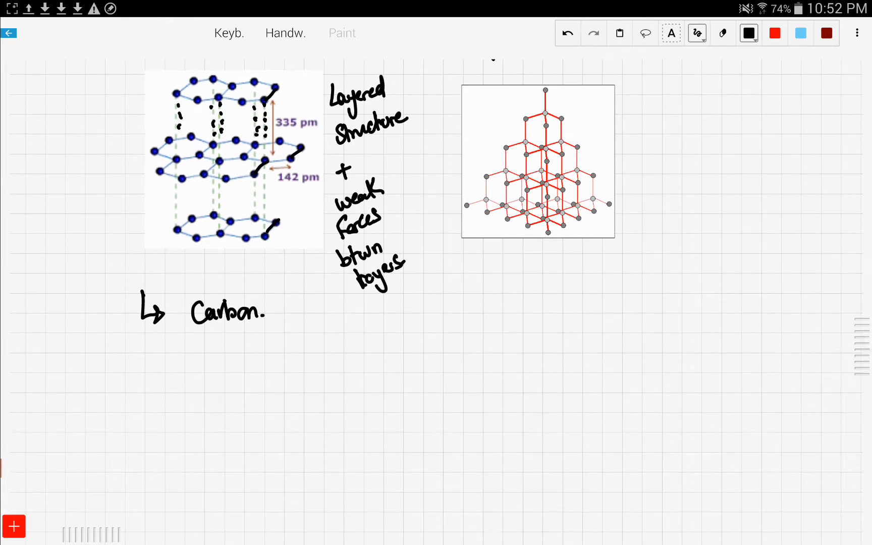
pyautogui.moveTo(143, 373); pyautogui.dragTo(166, 403)
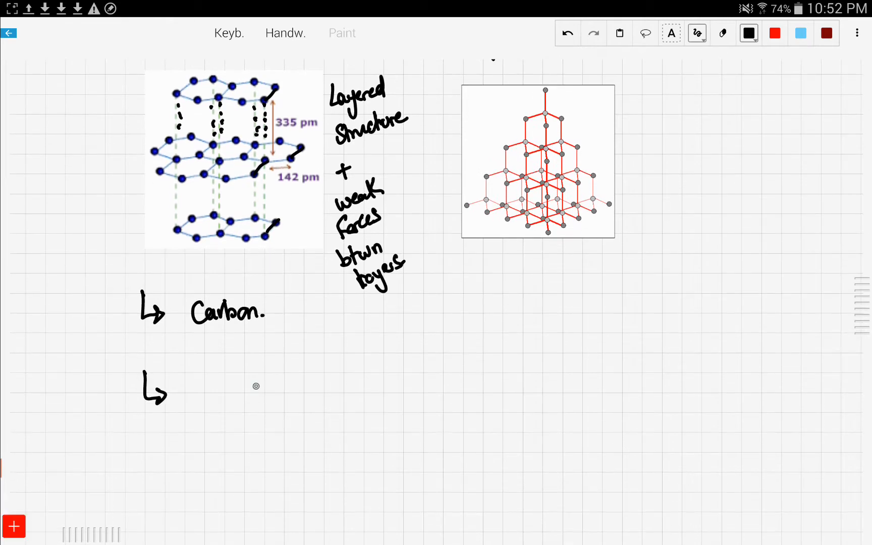
pyautogui.write('C.')
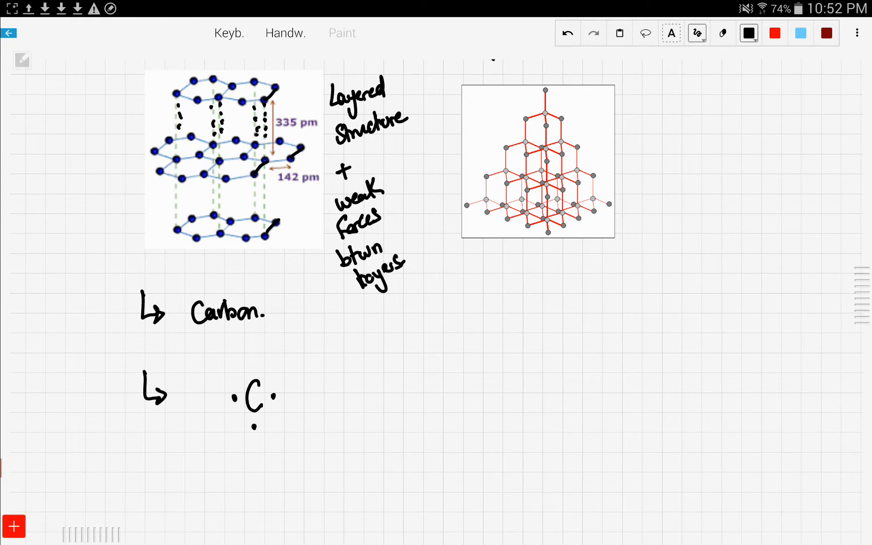
pyautogui.click(800, 33)
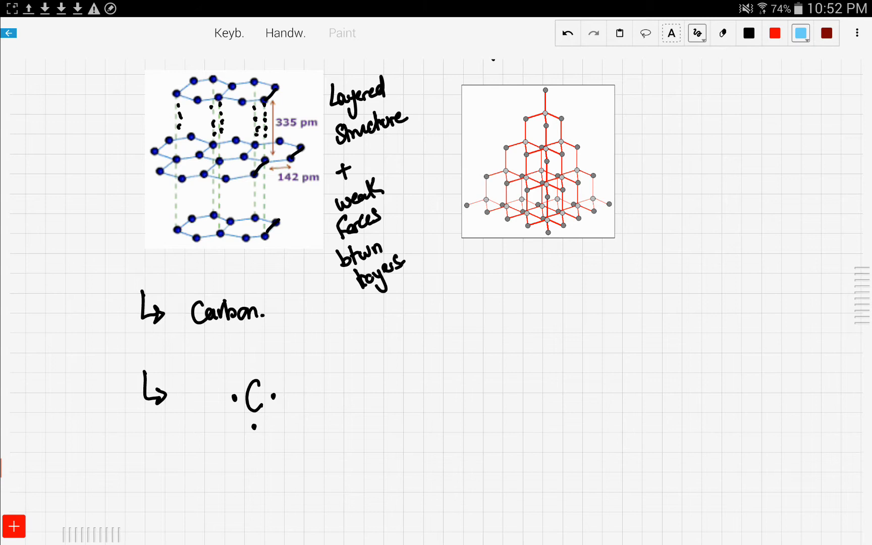
pyautogui.click(748, 33)
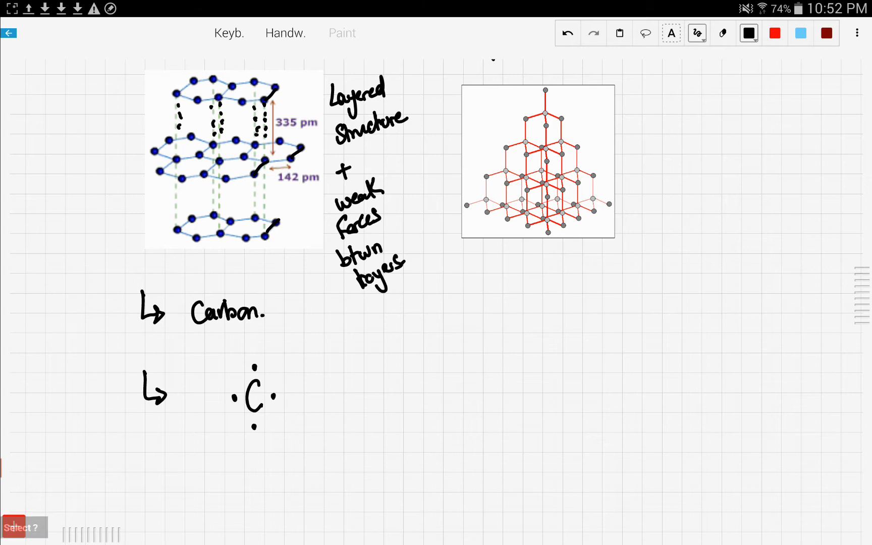
pyautogui.click(801, 34)
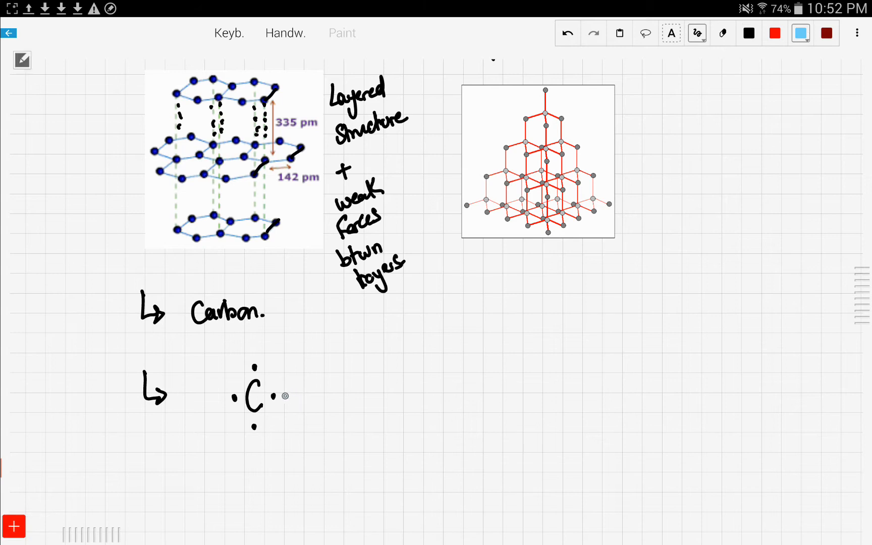
# Add three bonded carbons in light blue, circle shared pairs and label the spare electron 'Free e-'
pyautogui.moveTo(284, 395); pyautogui.dragTo(312, 386)
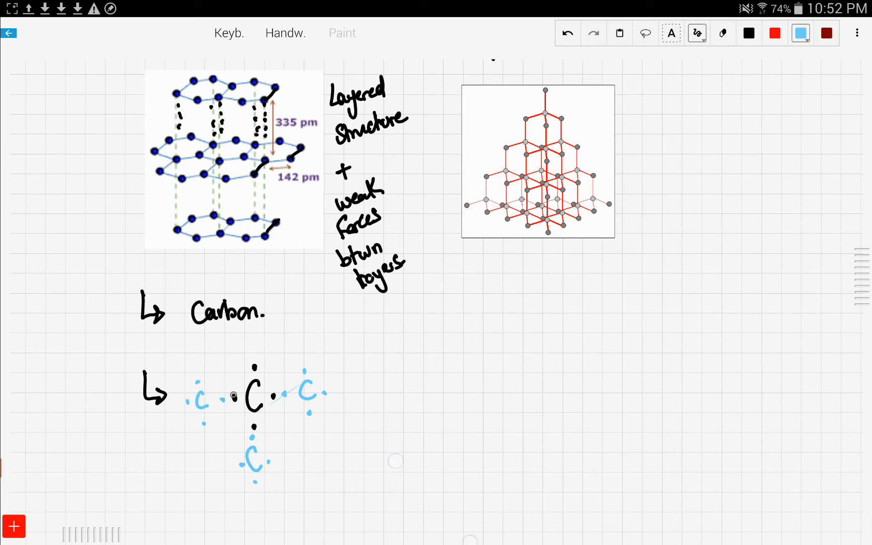
pyautogui.moveTo(222, 397); pyautogui.dragTo(256, 439)
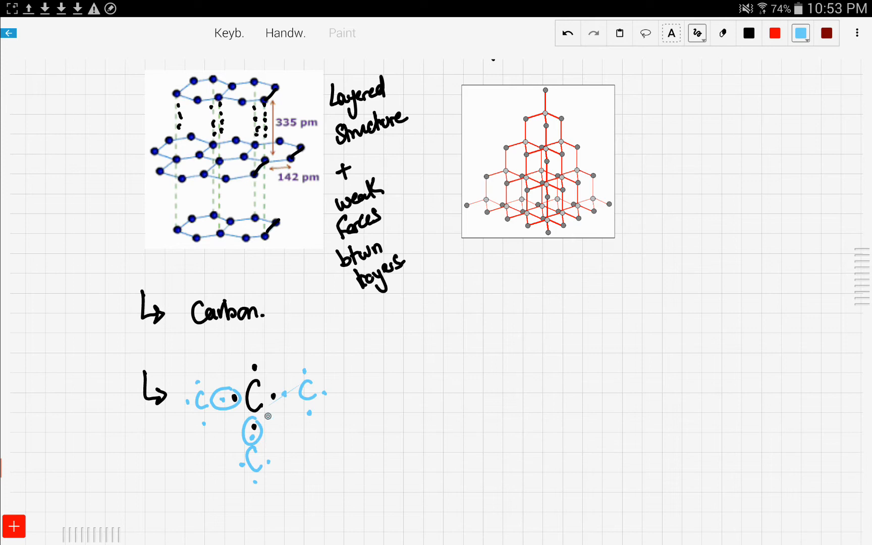
pyautogui.moveTo(267, 390); pyautogui.dragTo(289, 397)
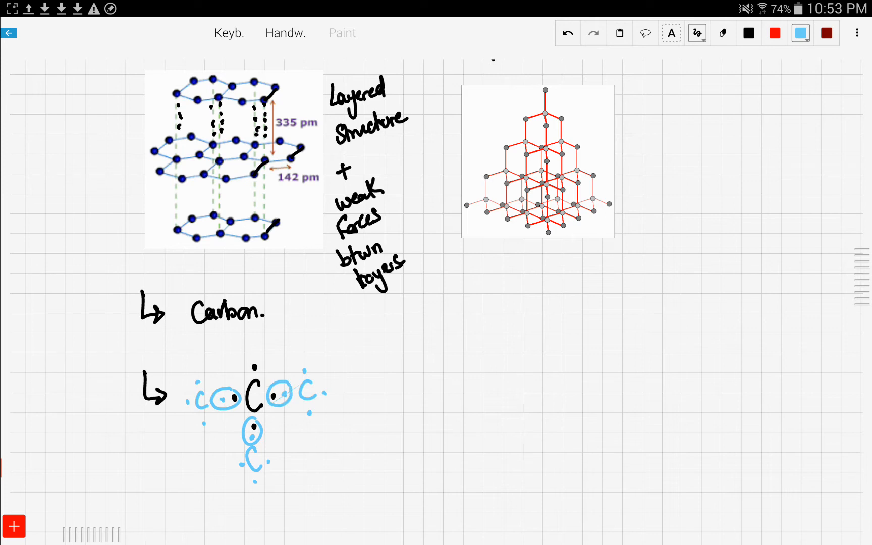
pyautogui.moveTo(261, 336); pyautogui.dragTo(270, 359)
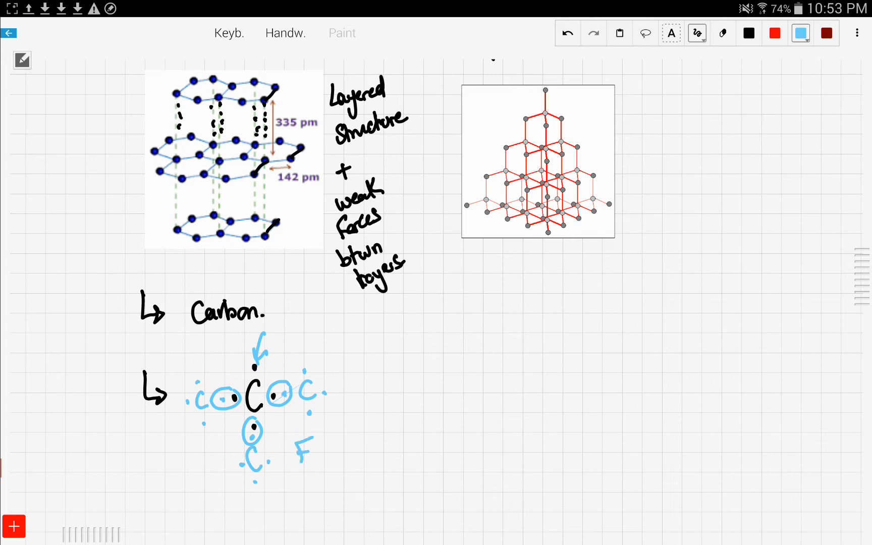
pyautogui.write('Free e-')
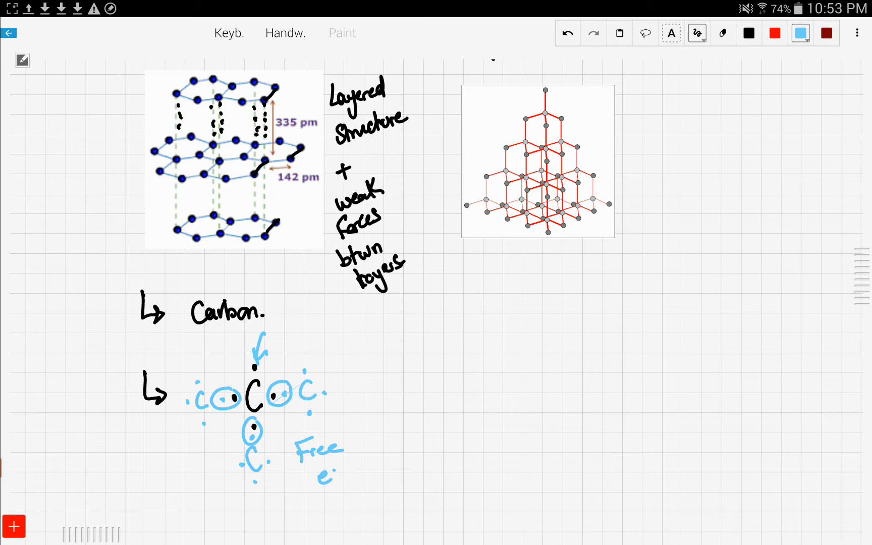
pyautogui.write('1e-')
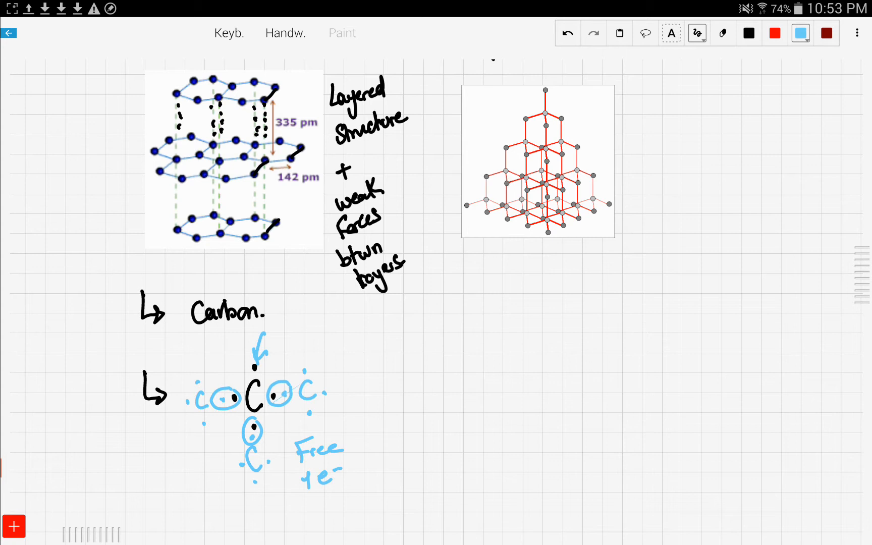
# Write graphite notes '↳ Conduct Electricity', '↳ Very weak. + Slippery', '↳ Lubricants.' in black
pyautogui.scroll(-3)
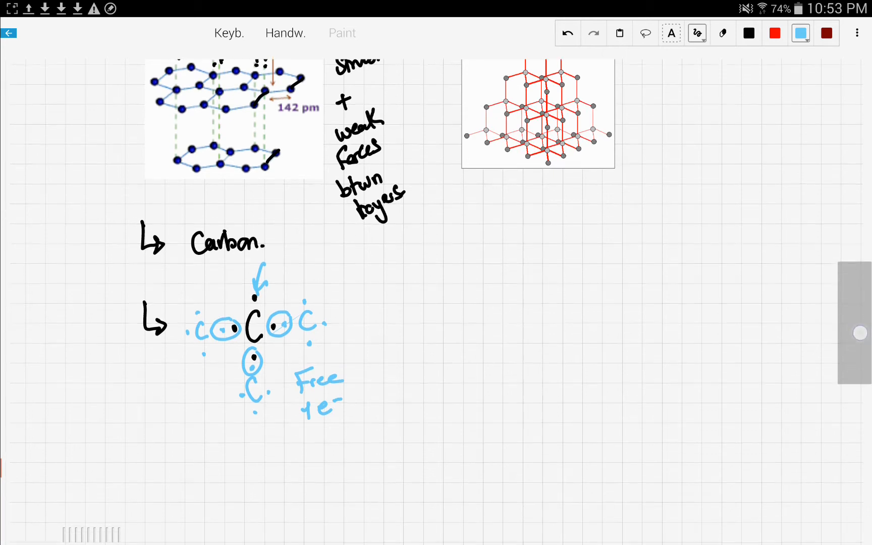
pyautogui.scroll(-3)
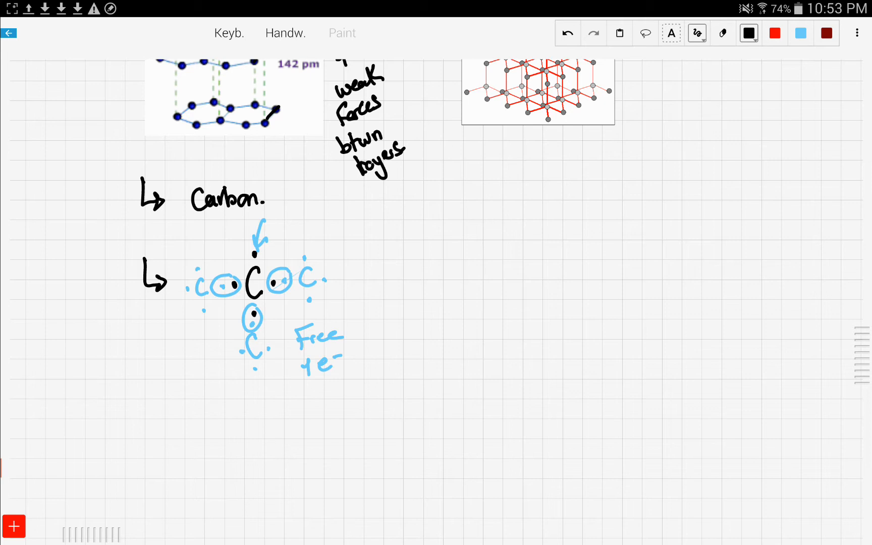
pyautogui.moveTo(142, 423); pyautogui.dragTo(209, 423)
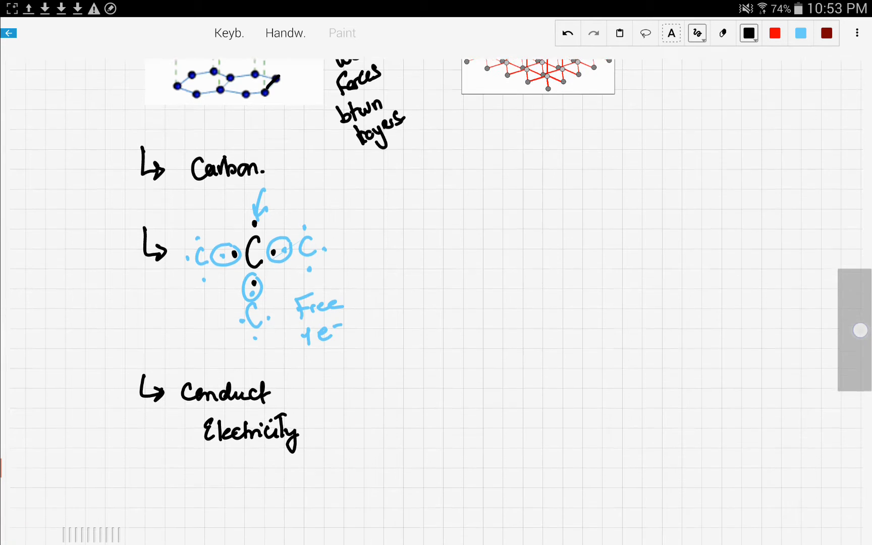
pyautogui.scroll(-3)
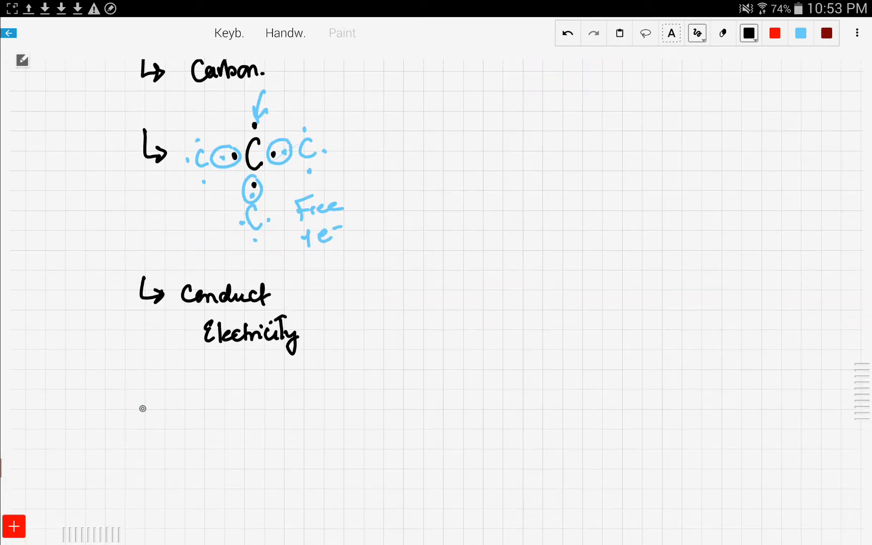
pyautogui.moveTo(139, 401); pyautogui.dragTo(167, 423)
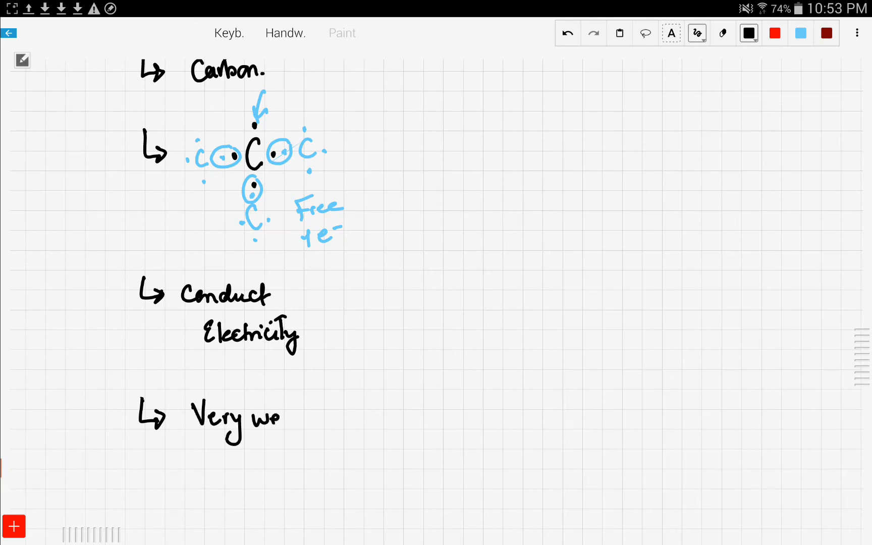
pyautogui.write('weak.')
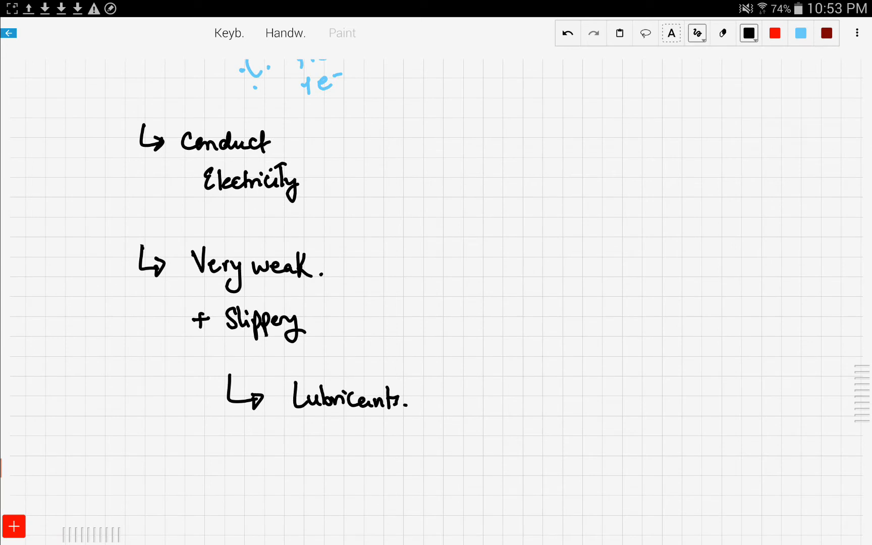
# Write '↳ Carbon.' under the diamond image and start the next arrow point
pyautogui.scroll(-3)
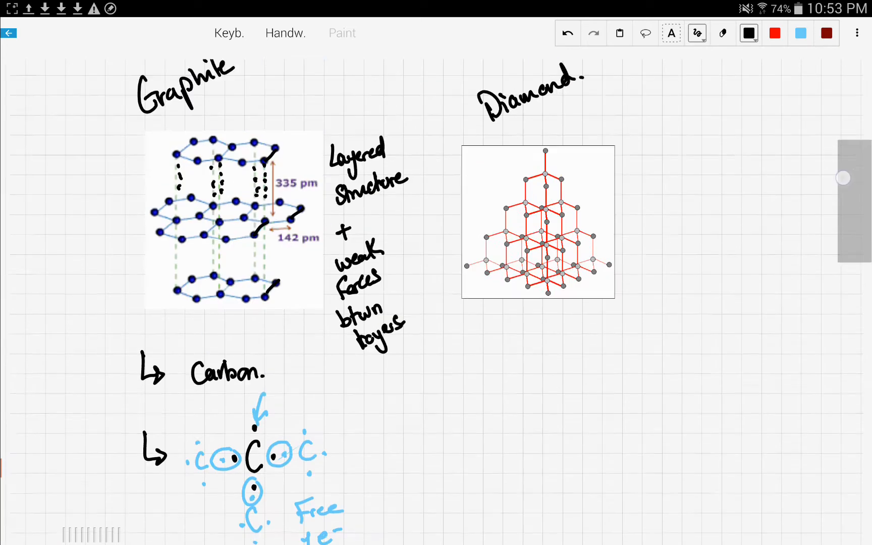
pyautogui.scroll(-3)
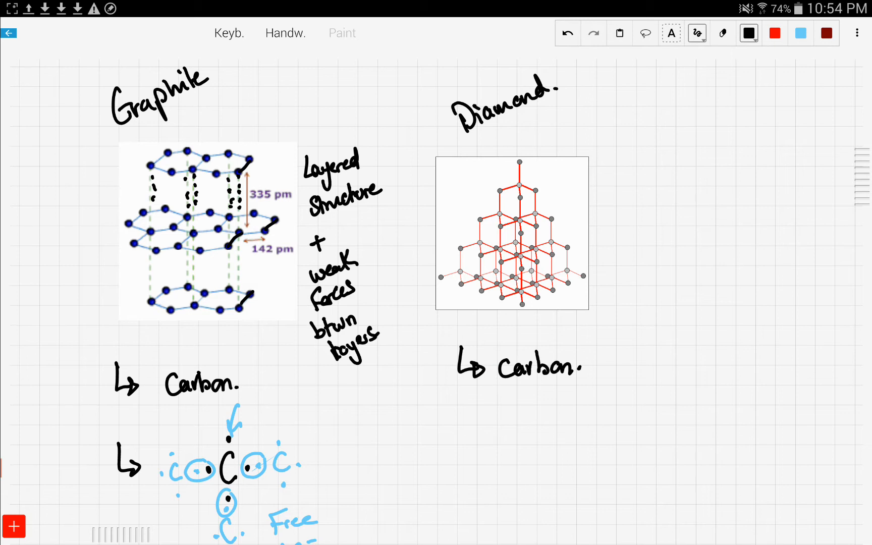
pyautogui.scroll(-3)
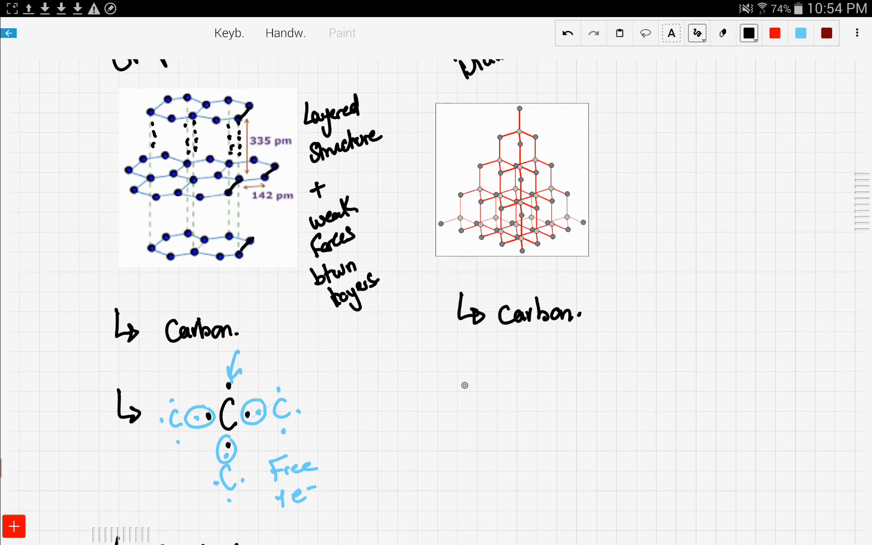
pyautogui.moveTo(456, 379); pyautogui.dragTo(479, 401)
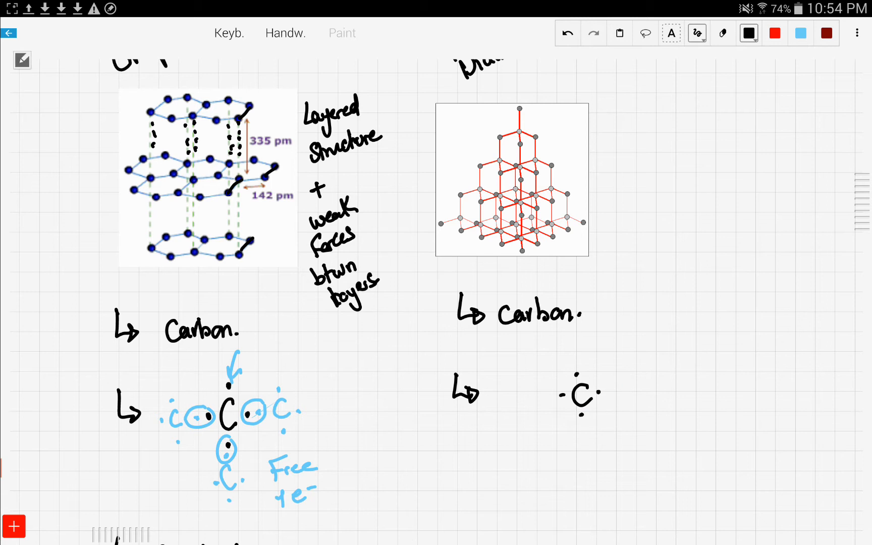
# Sketch diamond's central C bonded to four carbons in light blue with circled pairs, removing a stray 4
pyautogui.click(799, 33)
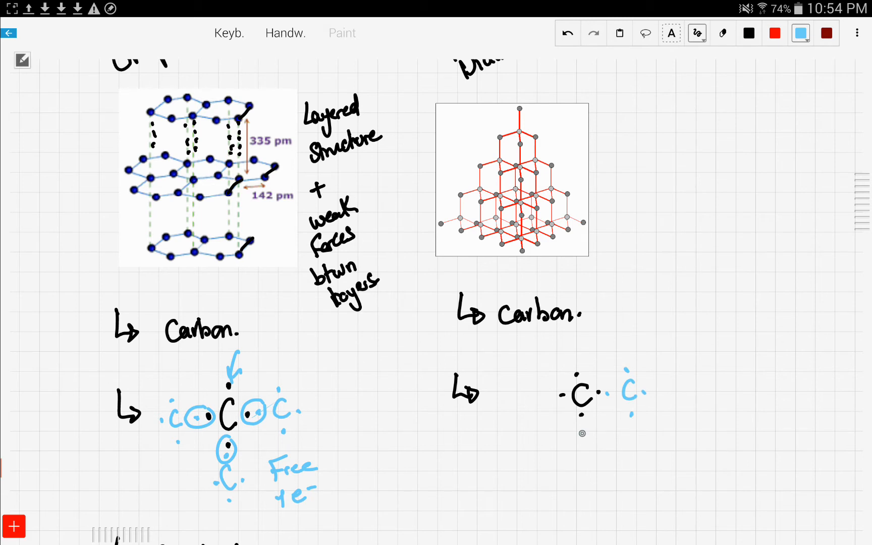
pyautogui.moveTo(586, 439); pyautogui.dragTo(573, 461)
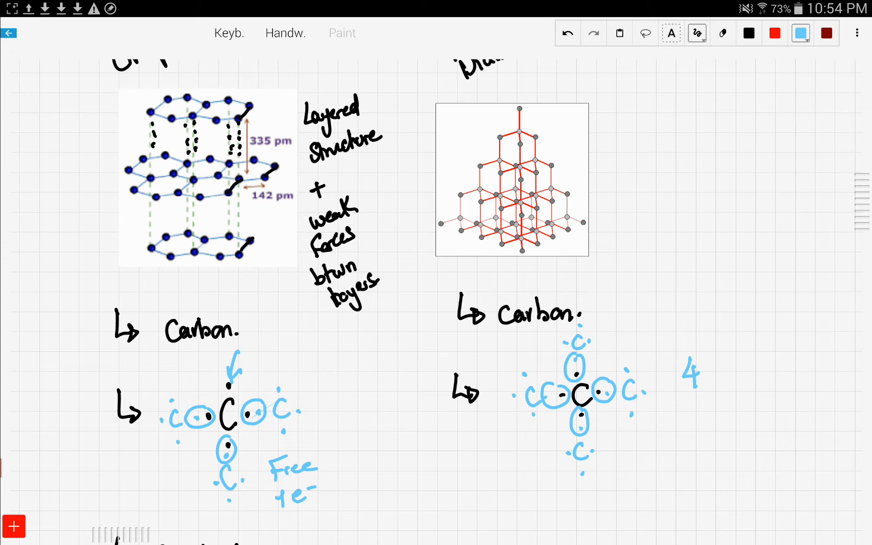
pyautogui.click(723, 33)
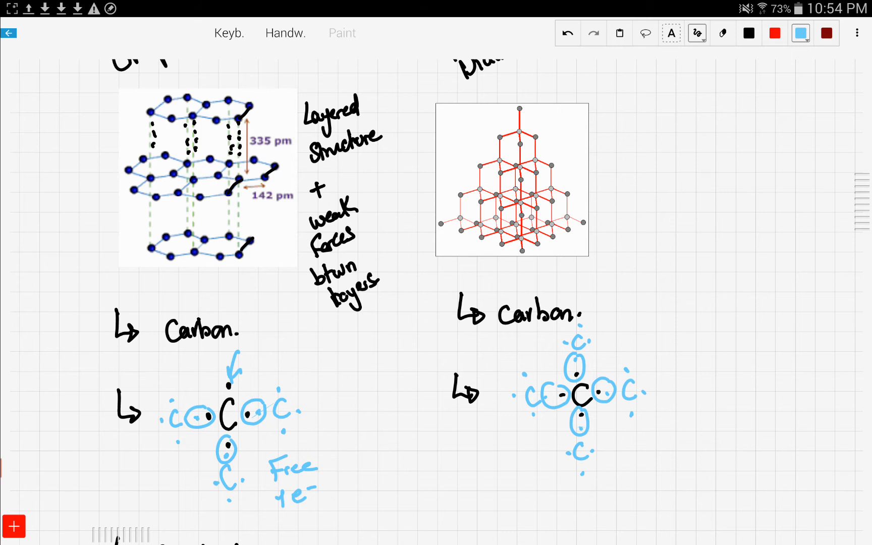
pyautogui.click(749, 34)
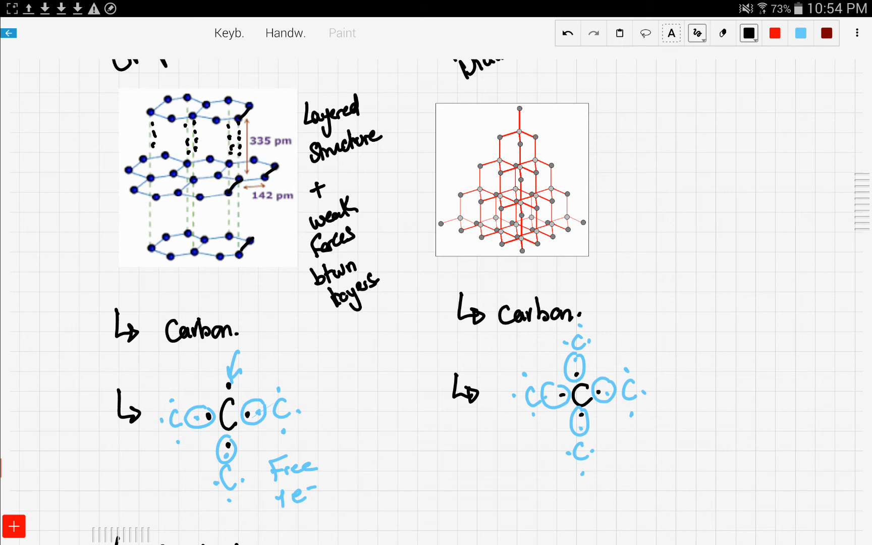
# Write diamond's '↳ very hard' and '↳ Cutting Machines' notes in black
pyautogui.scroll(-3)
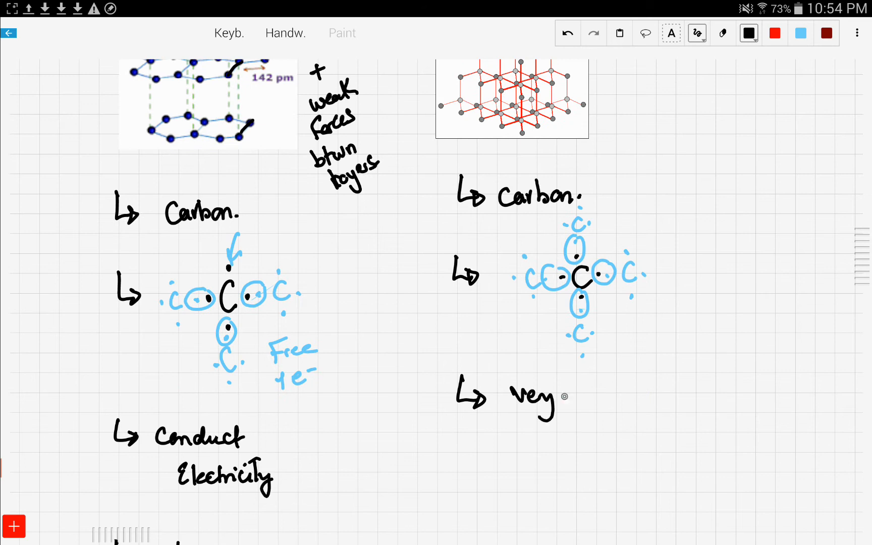
pyautogui.write('hard.')
pyautogui.click(618, 461)
pyautogui.write('Cutting')
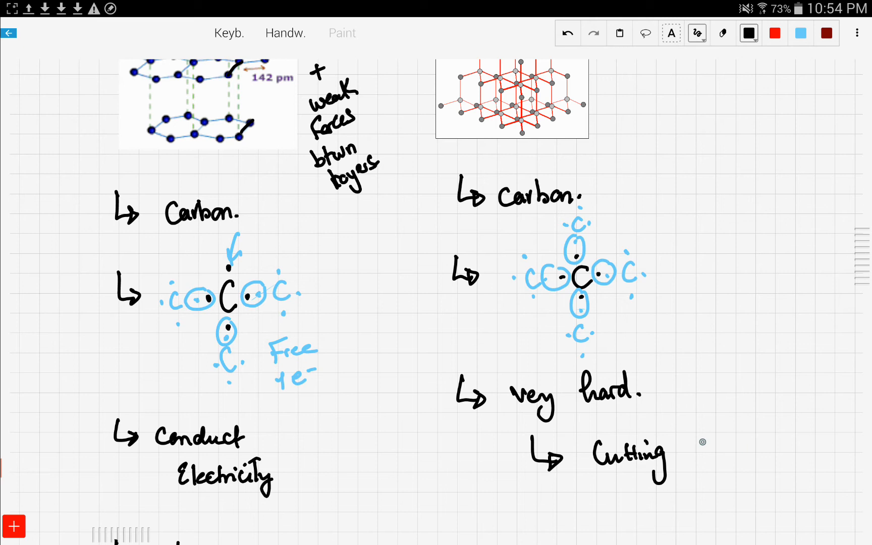
pyautogui.write('Machines.')
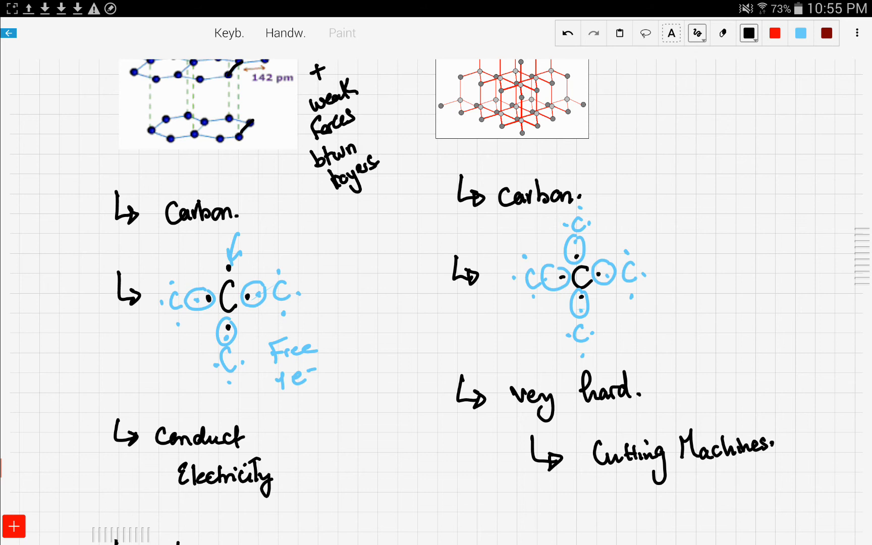
pyautogui.scroll(-3)
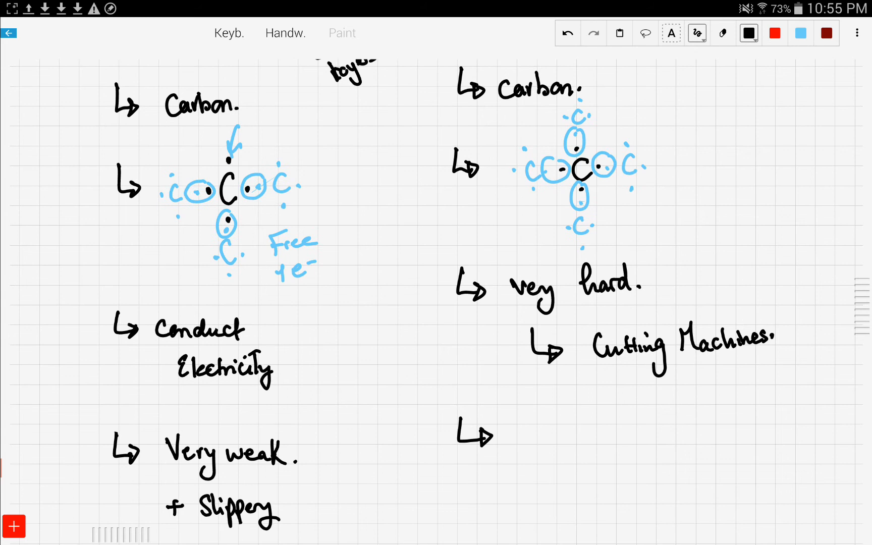
# Write '↳ does not conduct Electricity' under the diamond notes
pyautogui.write('d')
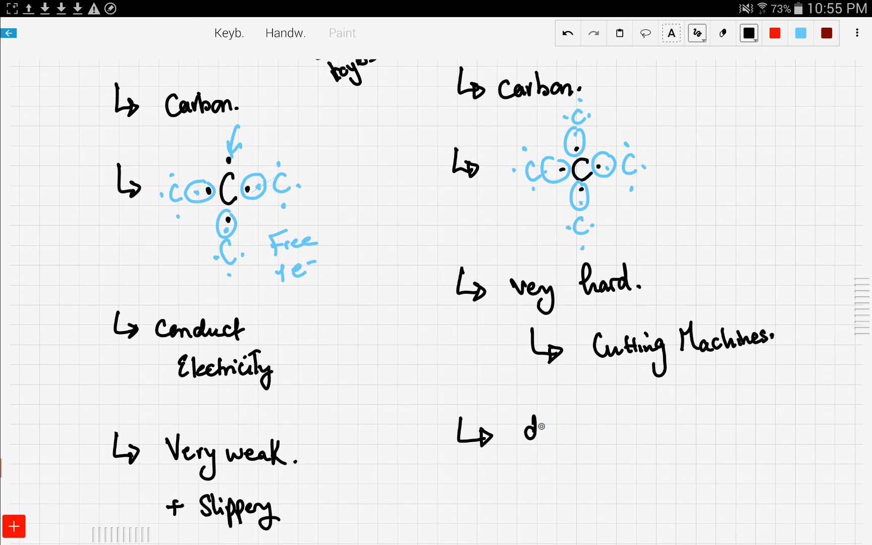
pyautogui.write('does nc')
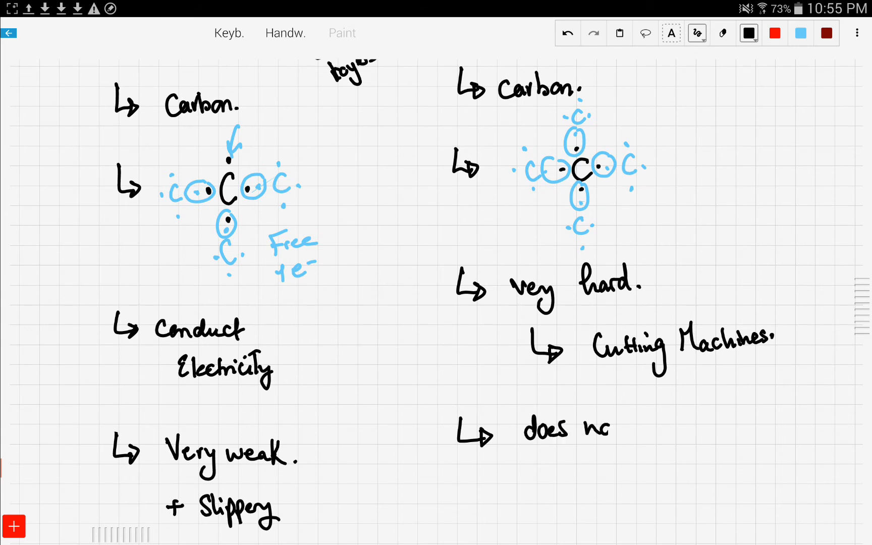
pyautogui.write('not Conduct')
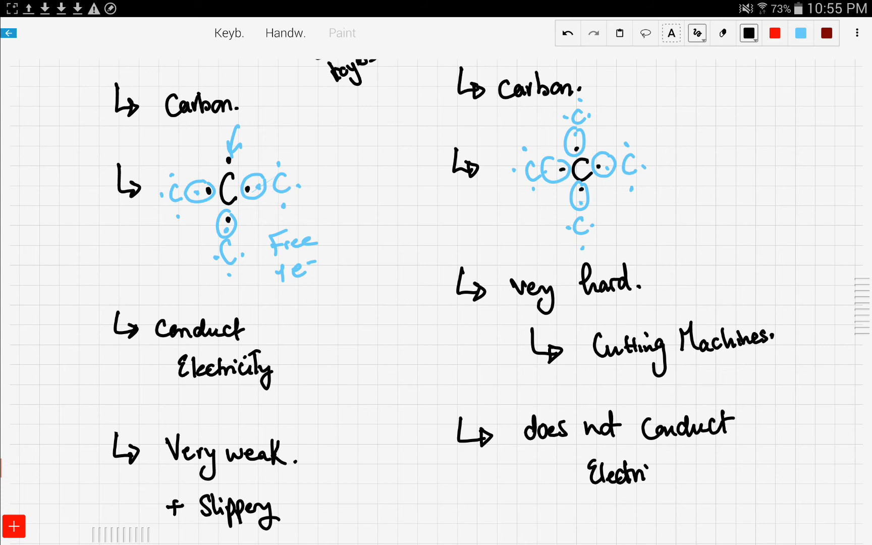
pyautogui.write('city')
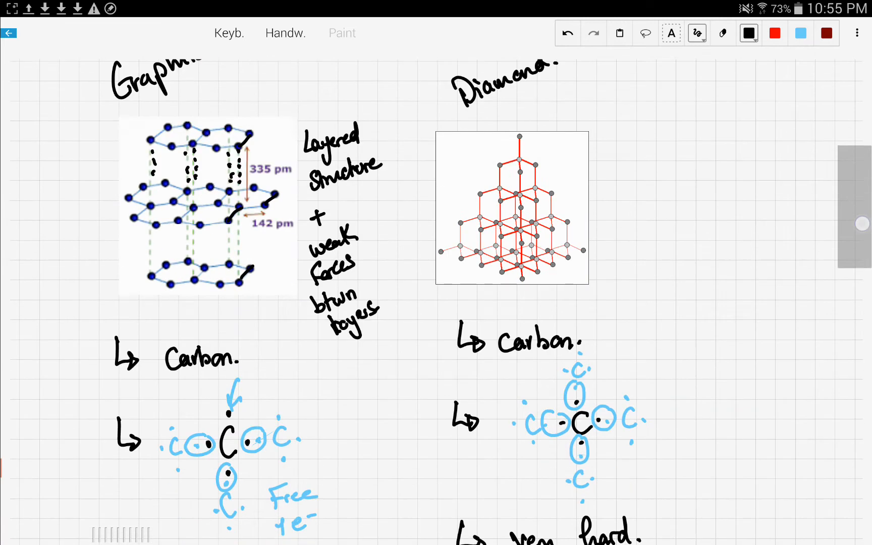
# Start a silicon dioxide section below 'Lubricants' with 'SiO2' written in dark red
pyautogui.scroll(-3)
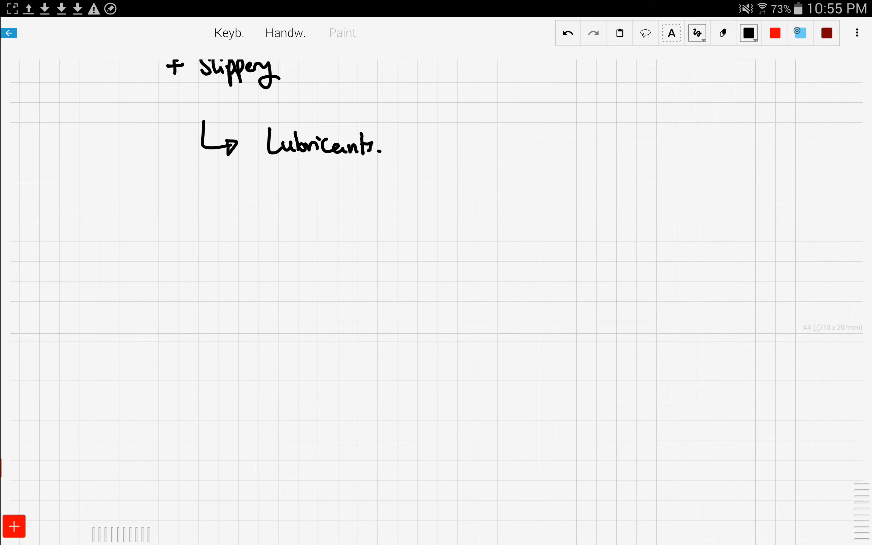
pyautogui.click(799, 33)
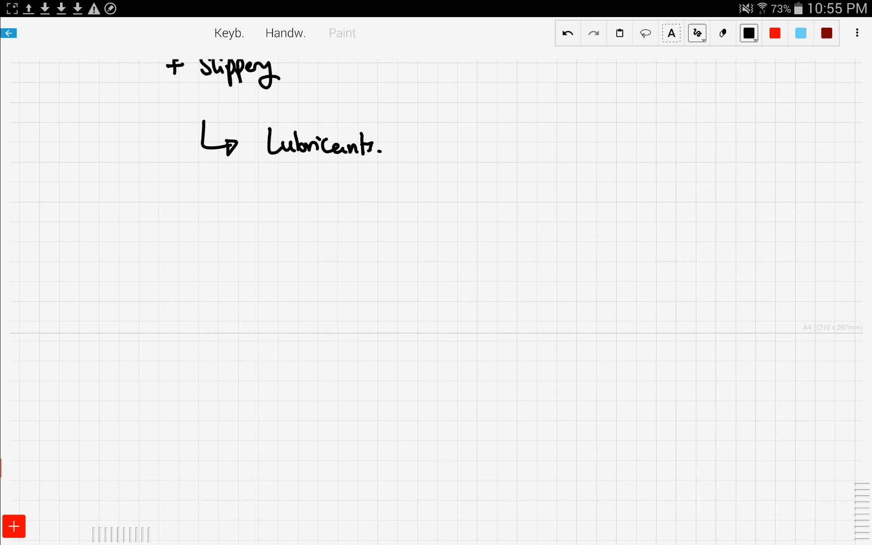
pyautogui.click(825, 33)
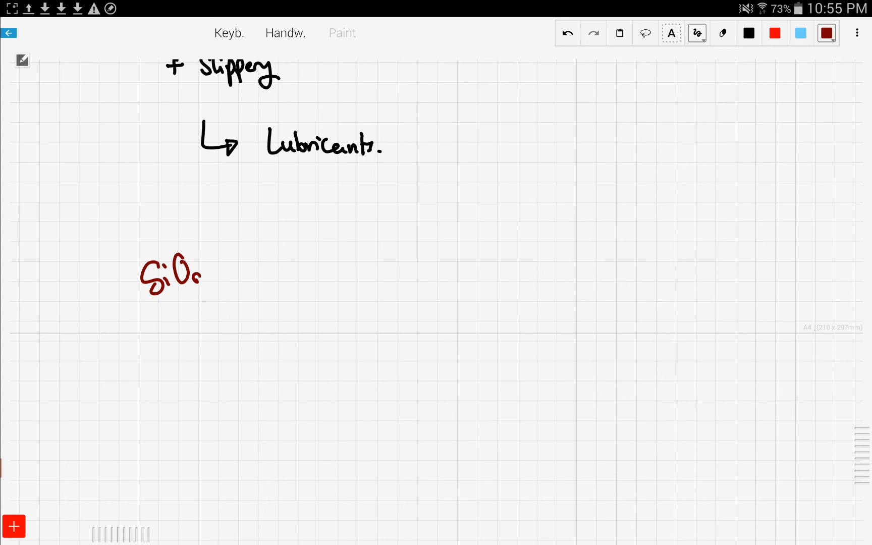
# Underline SiO2 and write '↳ Similar Structure to Diamond' in dark red
pyautogui.moveTo(144, 317); pyautogui.dragTo(232, 285)
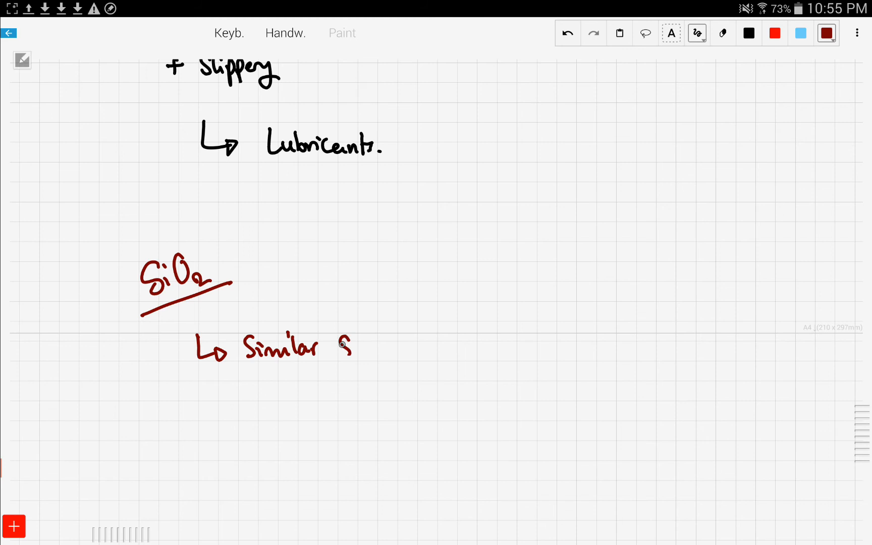
pyautogui.moveTo(350, 345); pyautogui.dragTo(409, 347)
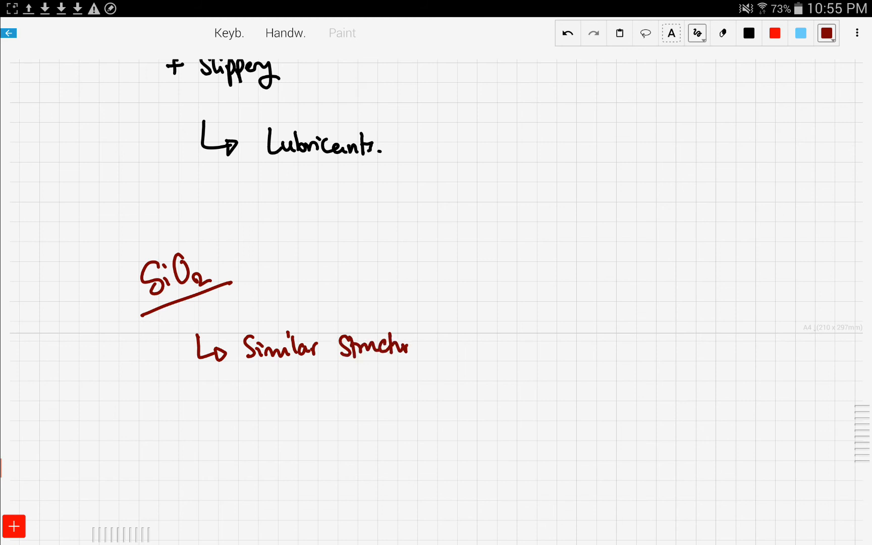
pyautogui.moveTo(406, 347); pyautogui.dragTo(461, 347)
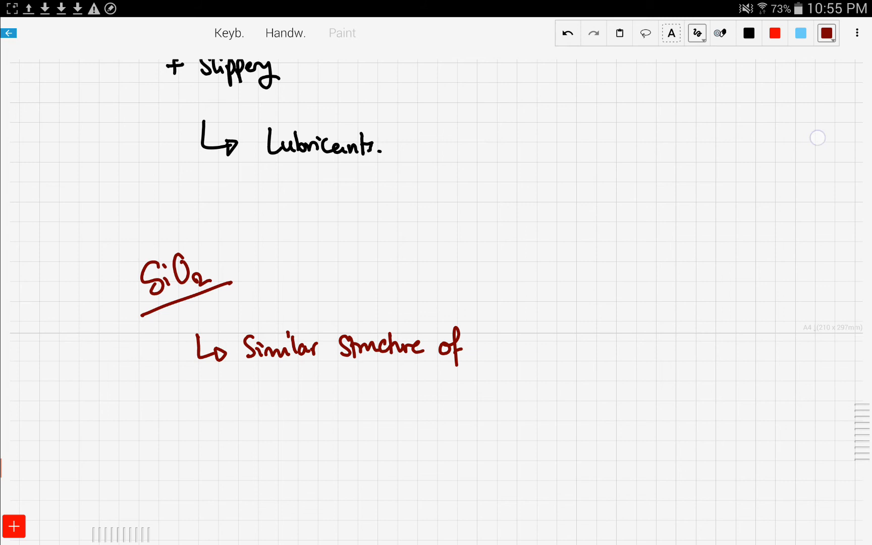
pyautogui.click(827, 33)
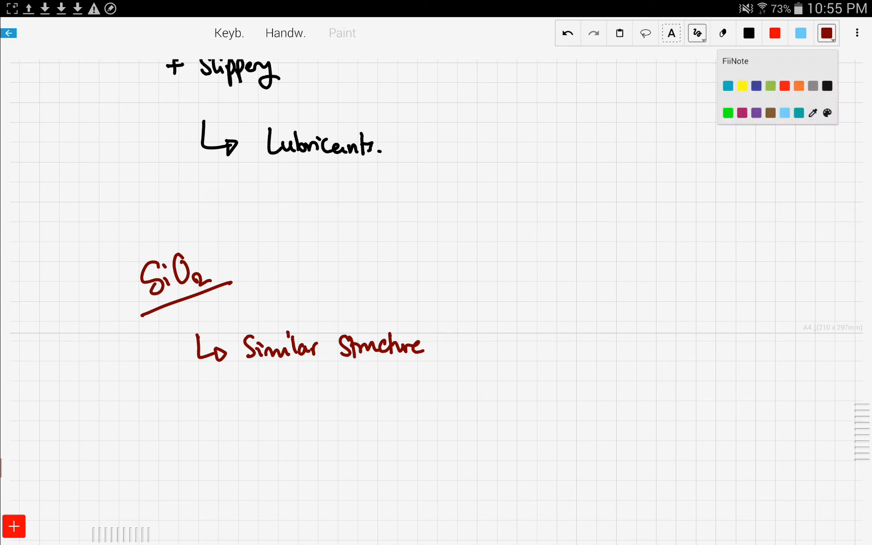
pyautogui.write('to Dio')
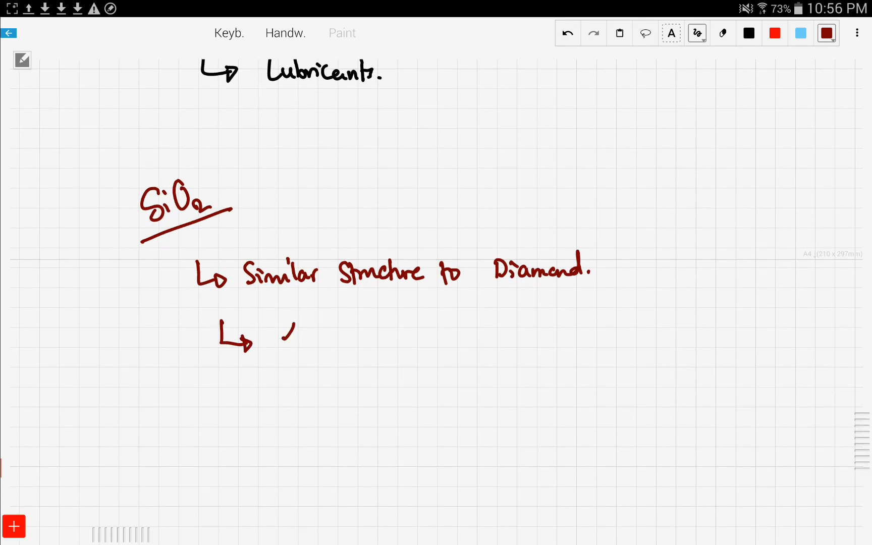
# Write '↳ hard' and '↳ it does not Conduct Electricity', then begin another arrow point
pyautogui.moveTo(284, 335); pyautogui.dragTo(342, 334)
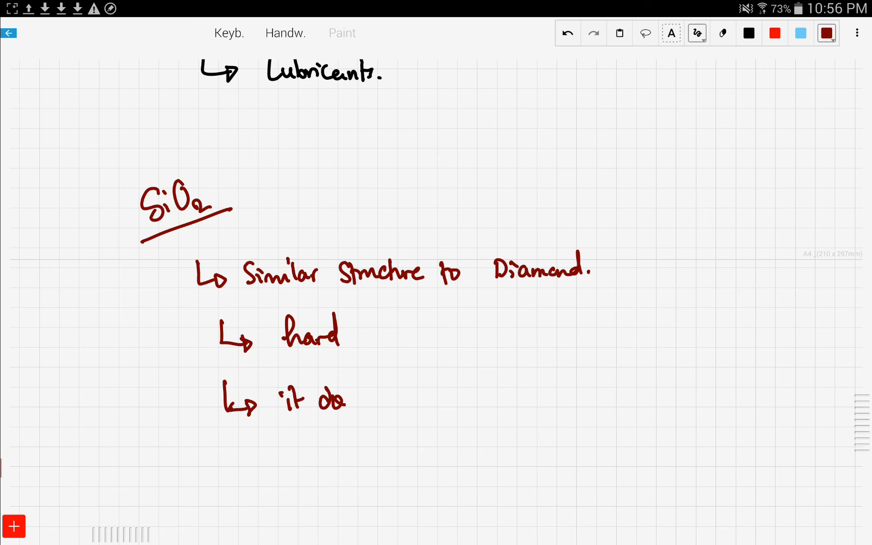
pyautogui.moveTo(345, 401); pyautogui.dragTo(408, 398)
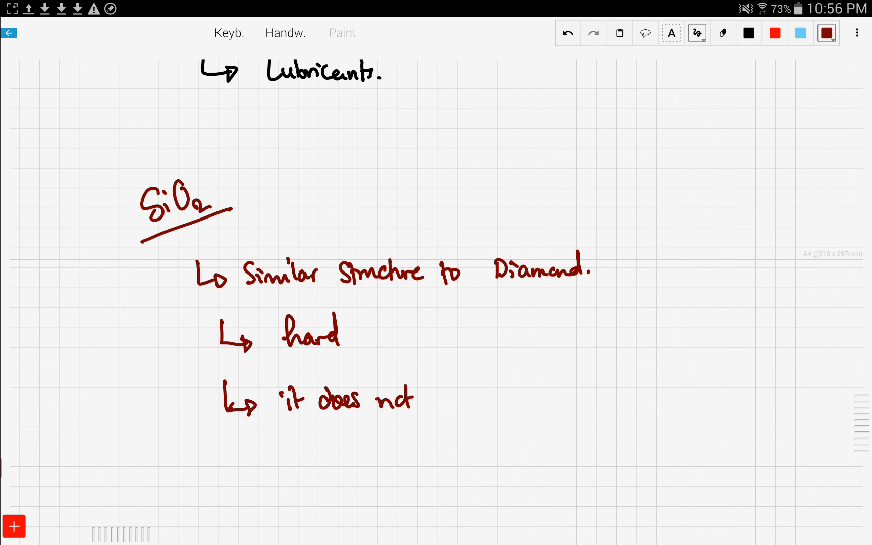
pyautogui.moveTo(439, 401); pyautogui.dragTo(517, 398)
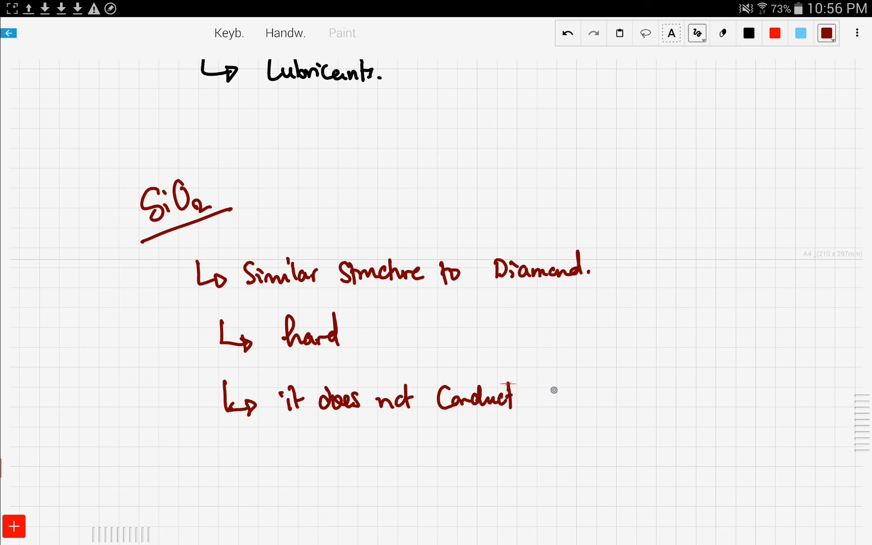
pyautogui.moveTo(539, 398); pyautogui.dragTo(611, 397)
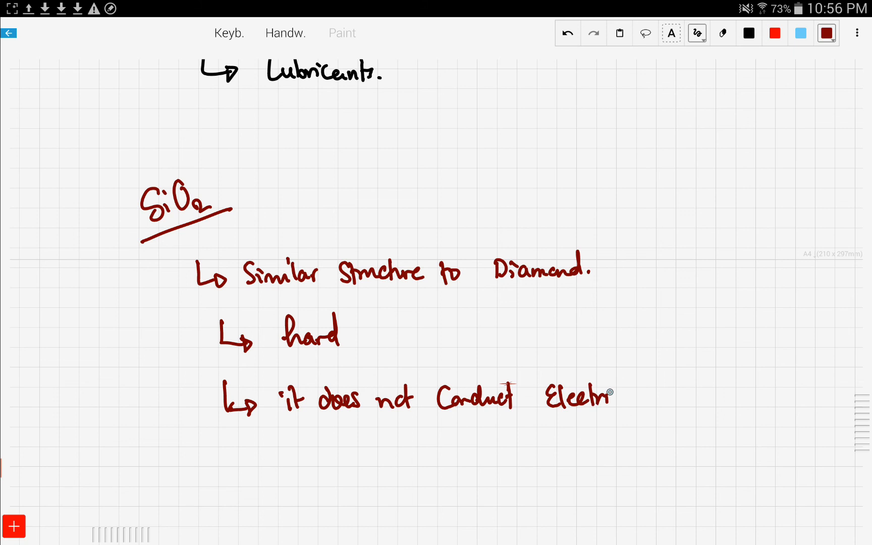
pyautogui.moveTo(611, 395); pyautogui.dragTo(645, 405)
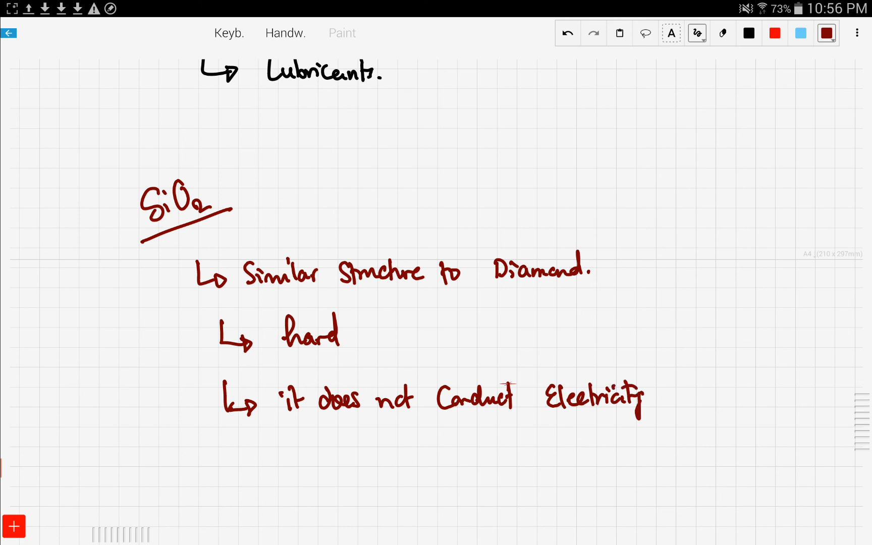
pyautogui.moveTo(222, 445); pyautogui.dragTo(253, 462)
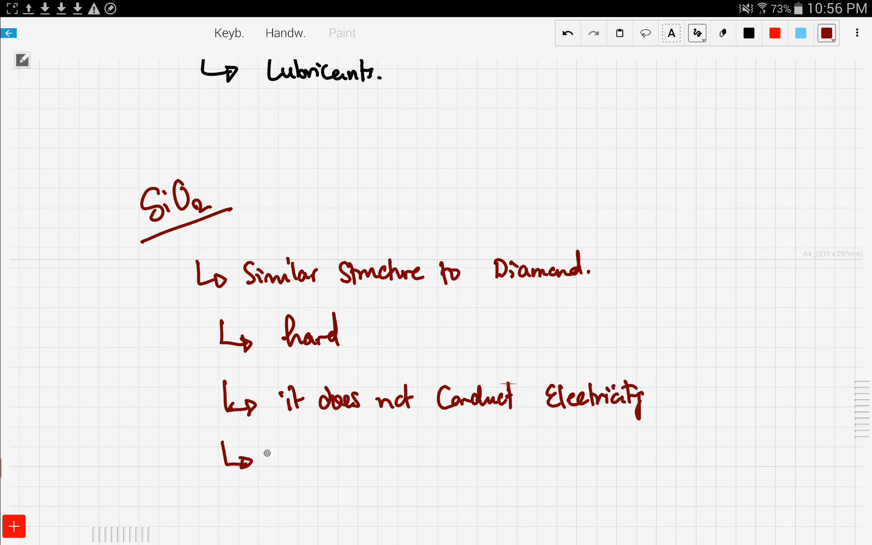